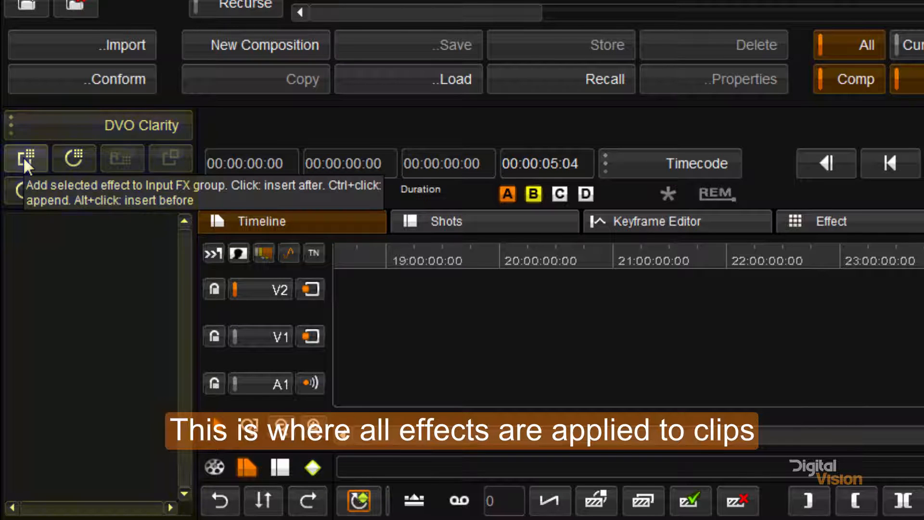
mouse_move(121, 195)
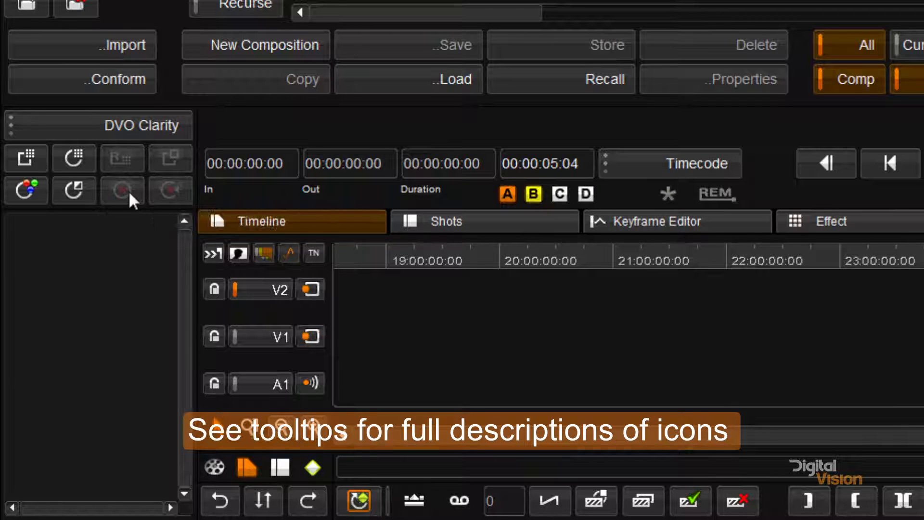
mouse_move(171, 191)
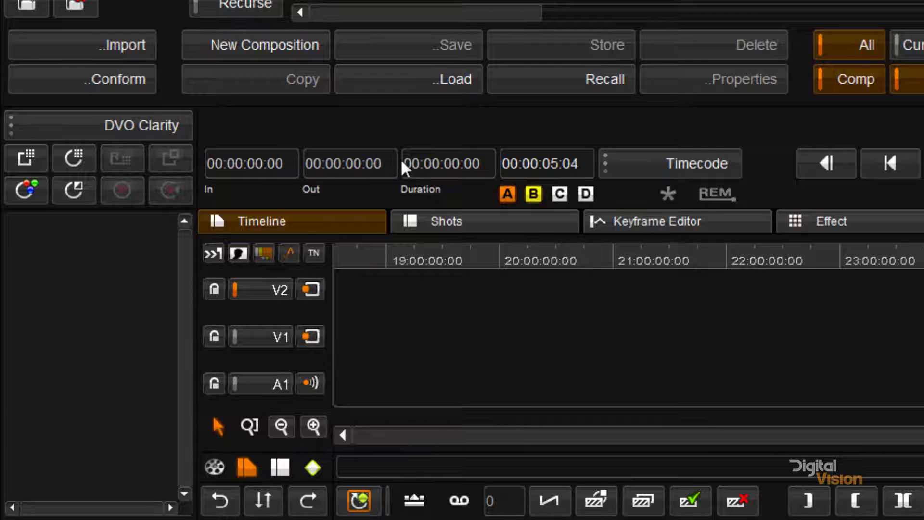
Step: Keep timecode as the time display and cycle the play range through Marks, Clip and None
click(688, 163)
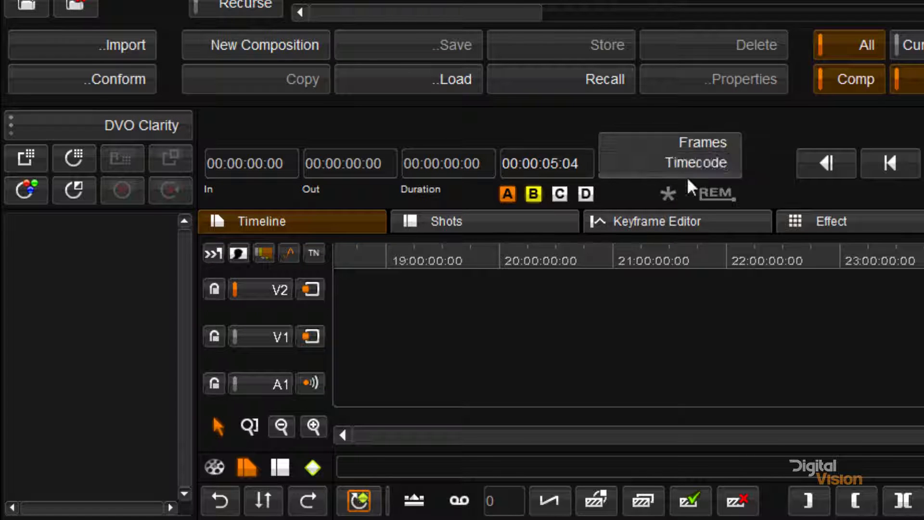
click(695, 154)
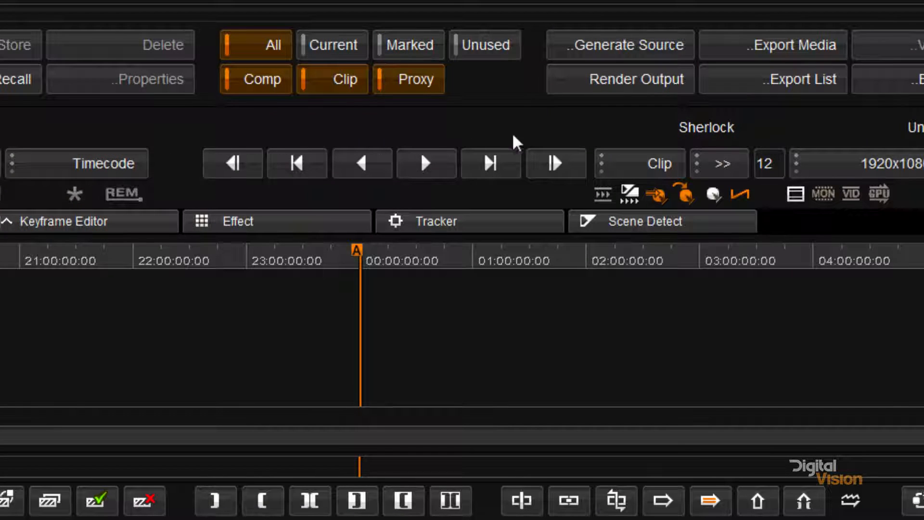
mouse_move(478, 129)
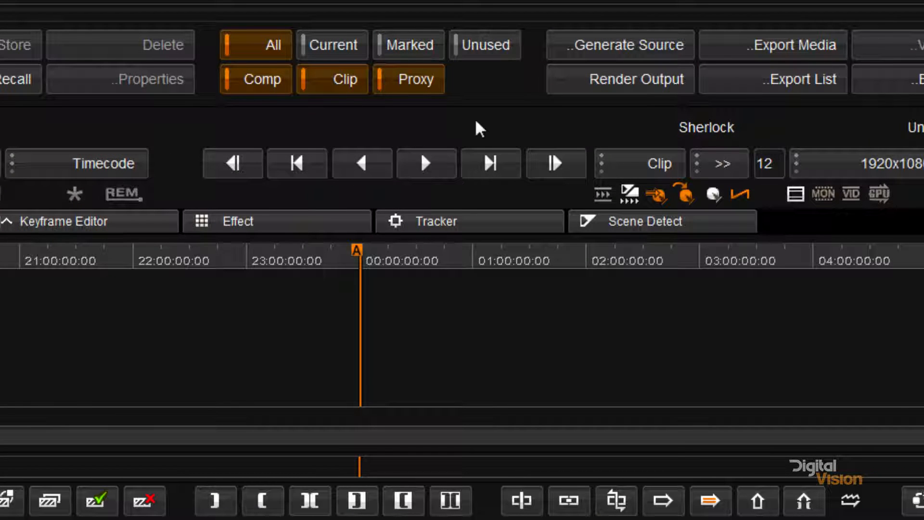
mouse_move(631, 164)
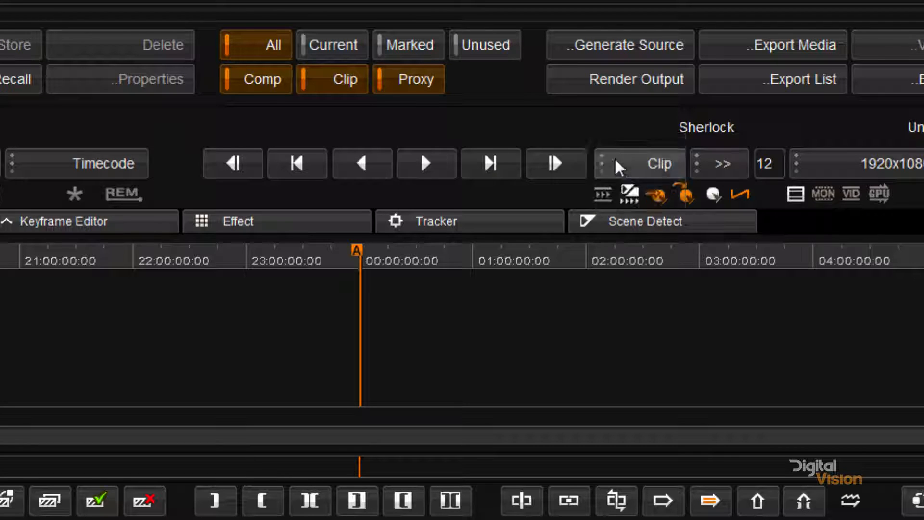
click(643, 163)
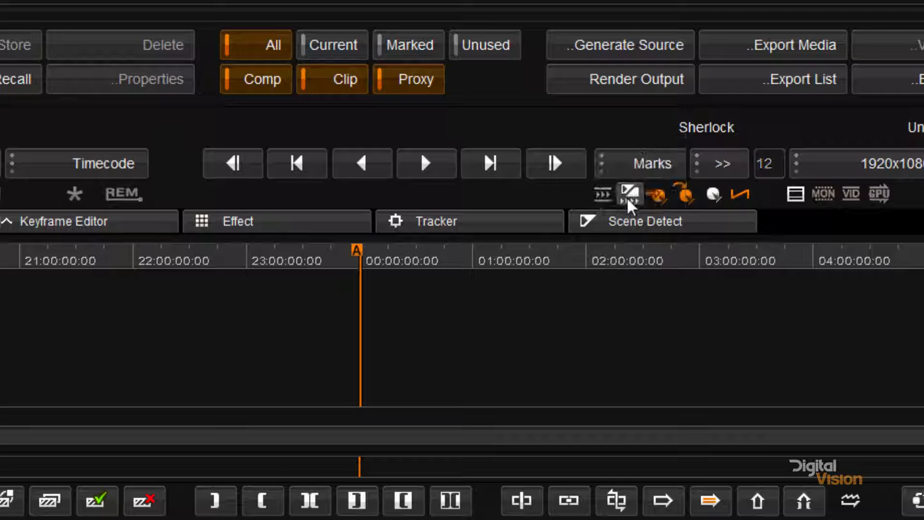
click(629, 195)
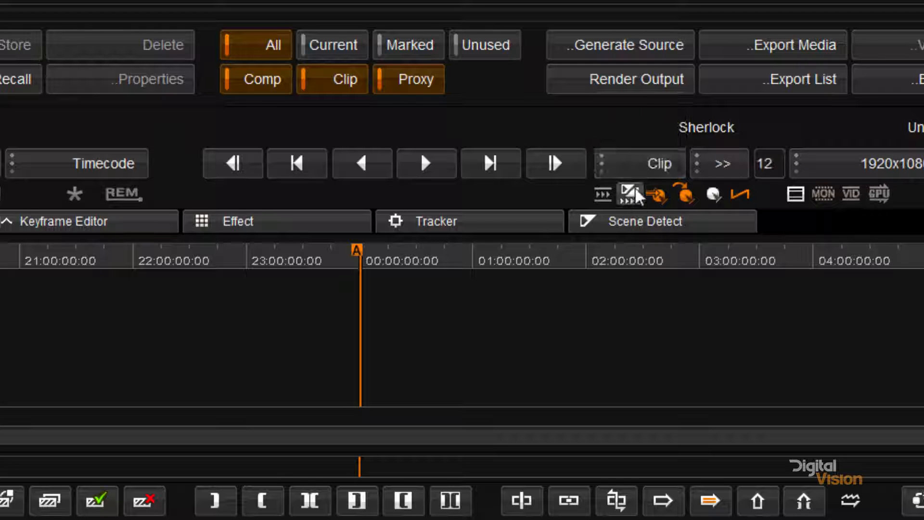
click(628, 193)
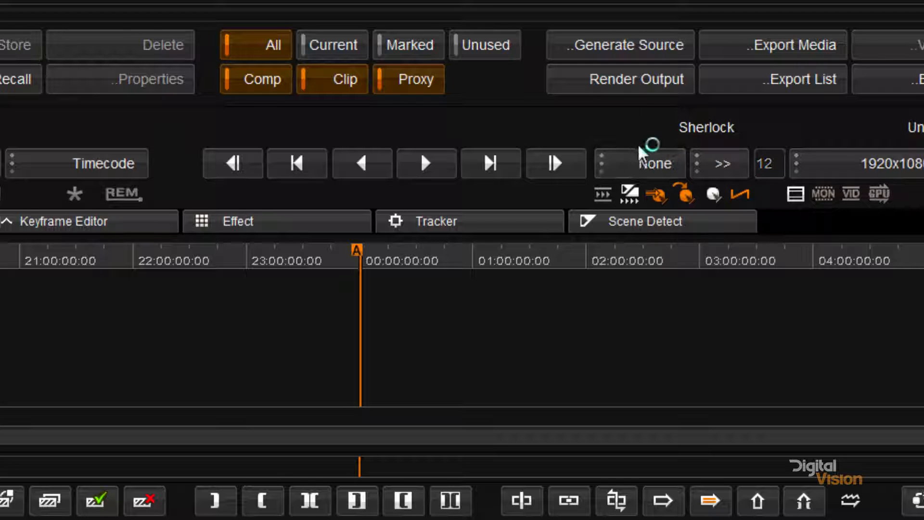
mouse_move(630, 145)
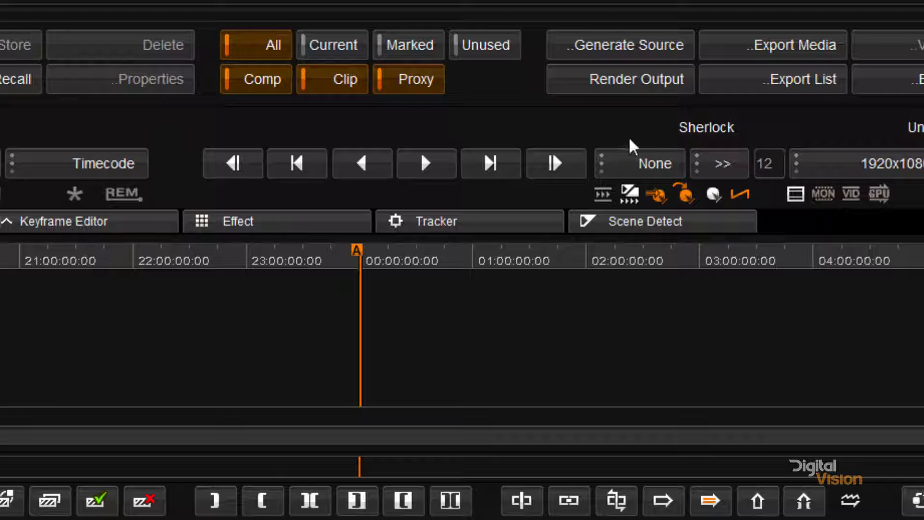
Step: Set playback direction to back-and-forth <>, play range to Clip and speed to 25
click(719, 164)
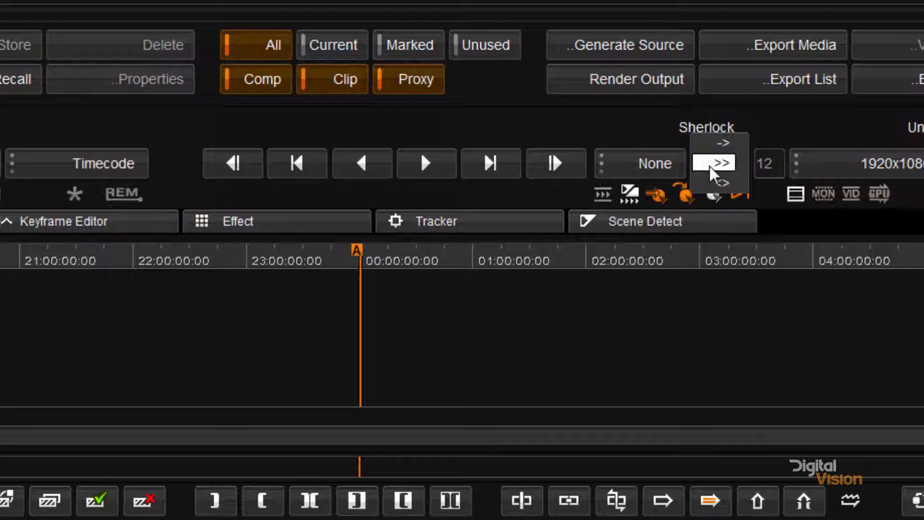
click(654, 163)
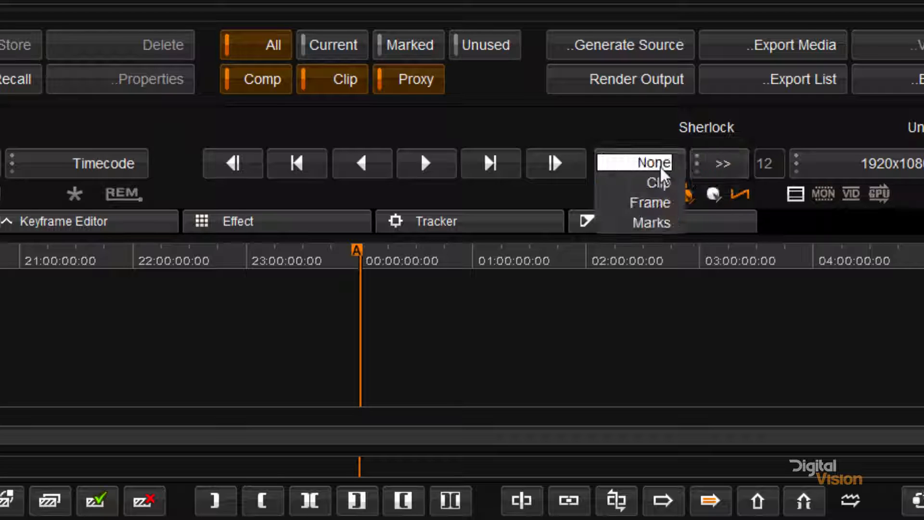
click(655, 183)
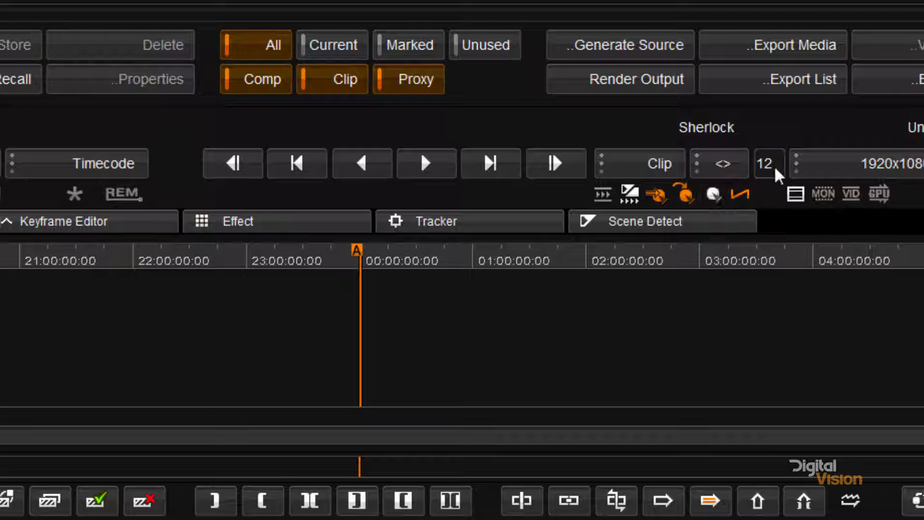
text(25)
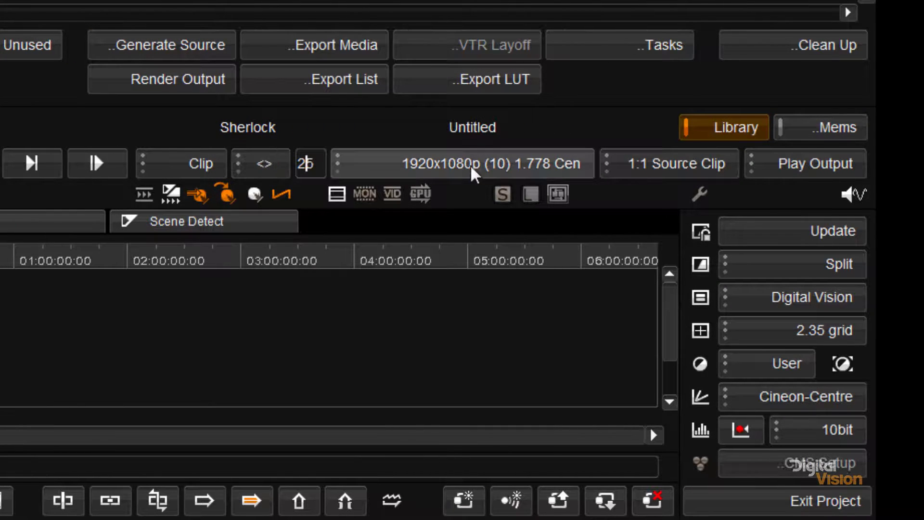
Step: Check the output format setting, then hide the media library above the timeline
click(469, 163)
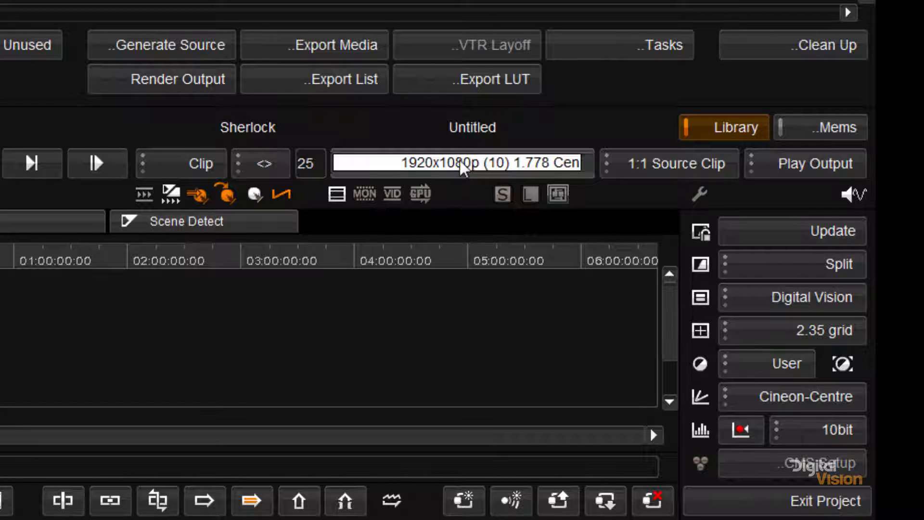
mouse_move(506, 164)
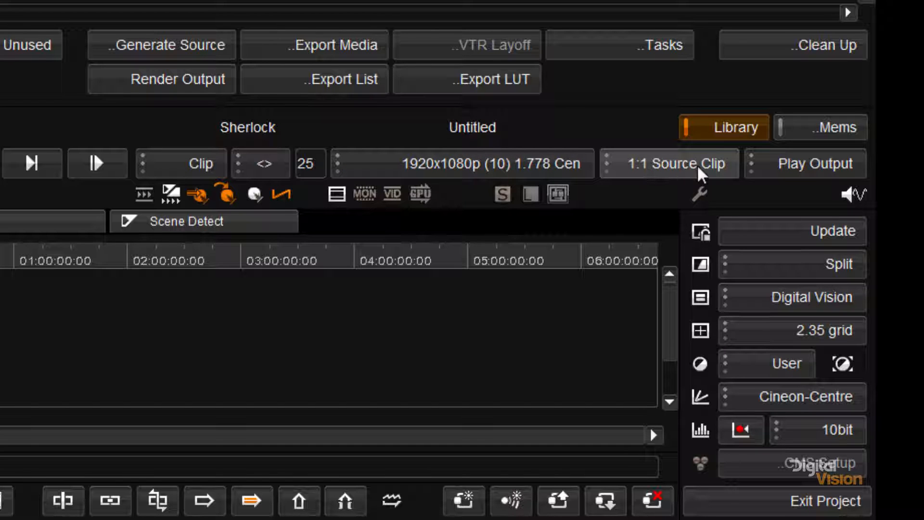
mouse_move(690, 181)
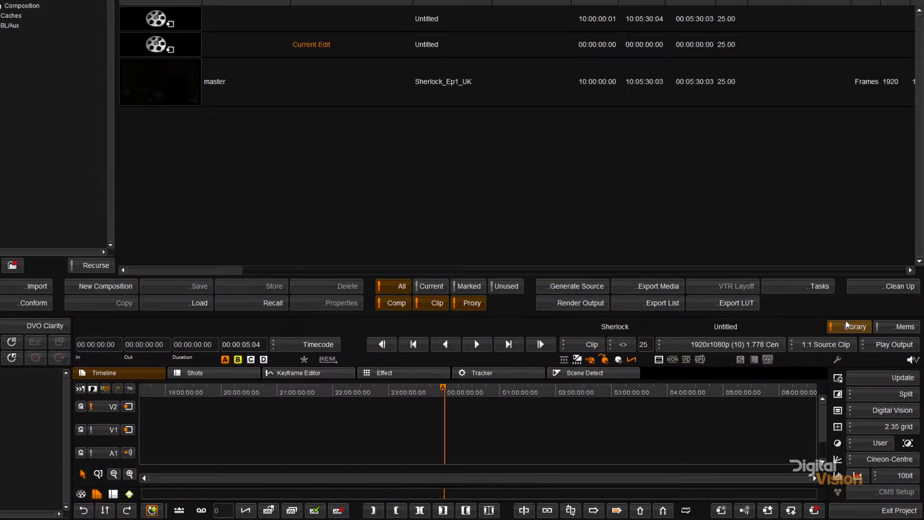
click(854, 326)
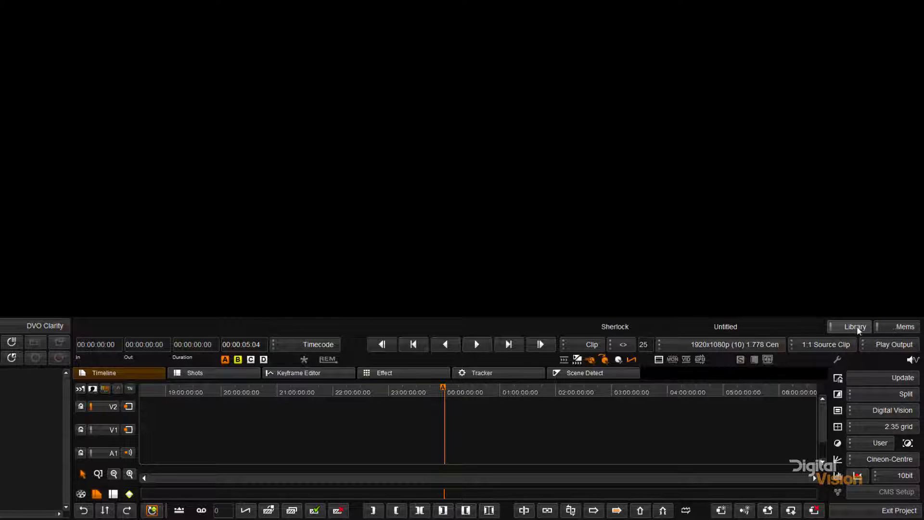
Step: Restore the media library listing the Sherlock project's compositions and master clip
click(855, 326)
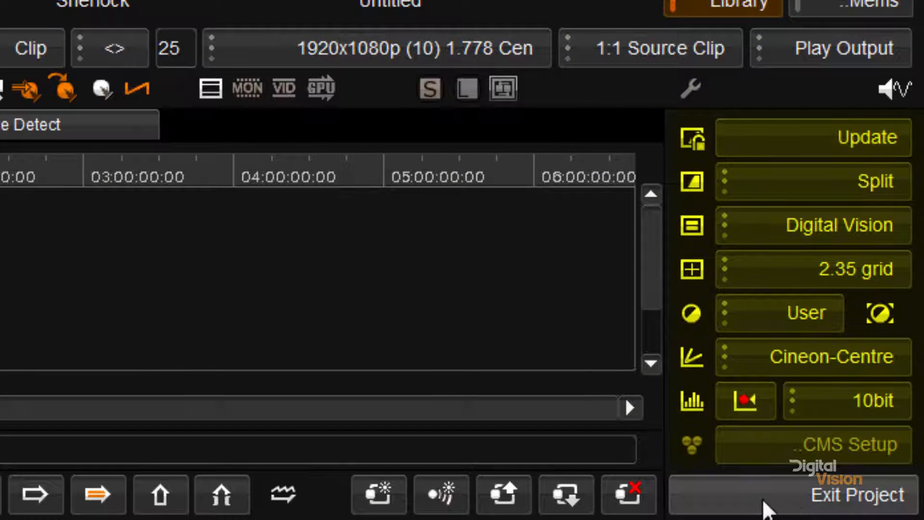
mouse_move(687, 87)
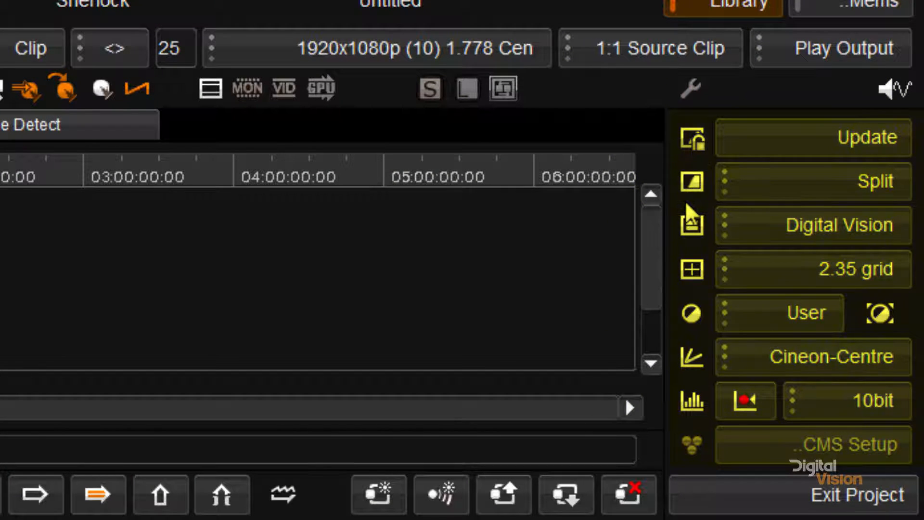
mouse_move(694, 197)
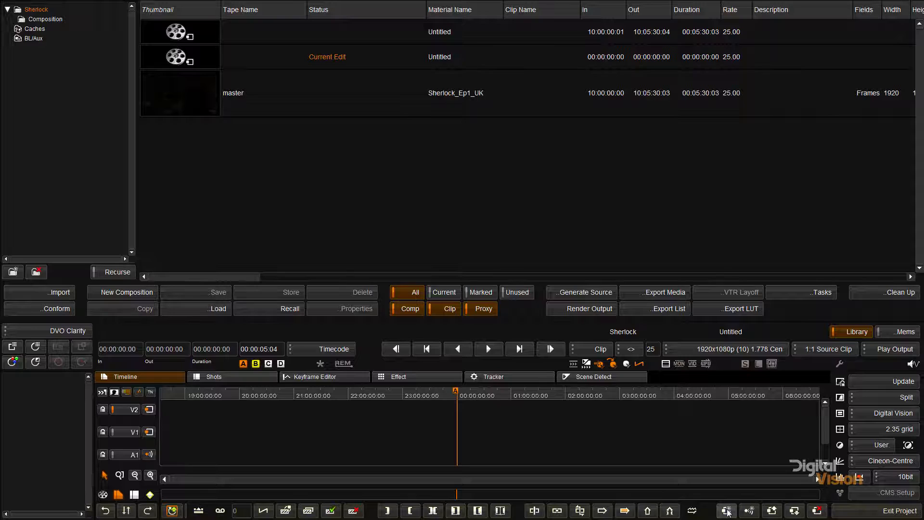
mouse_move(726, 511)
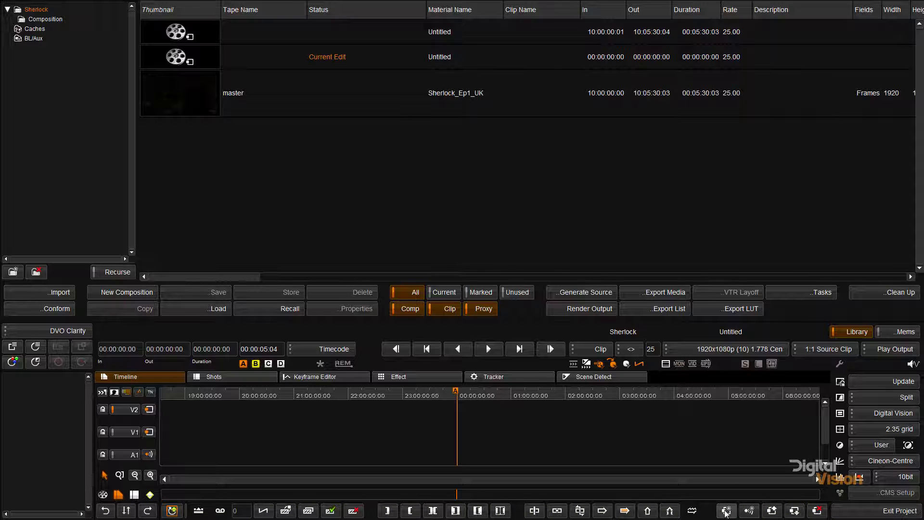
mouse_move(818, 511)
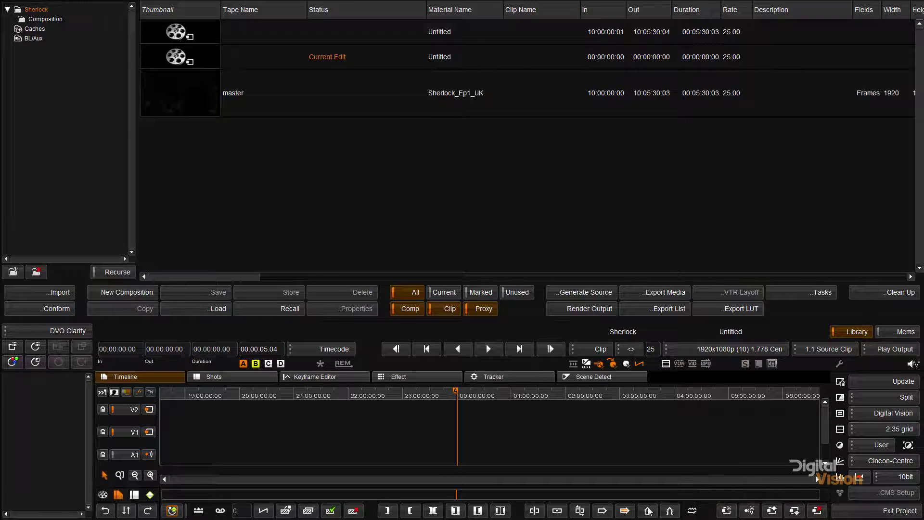
mouse_move(626, 510)
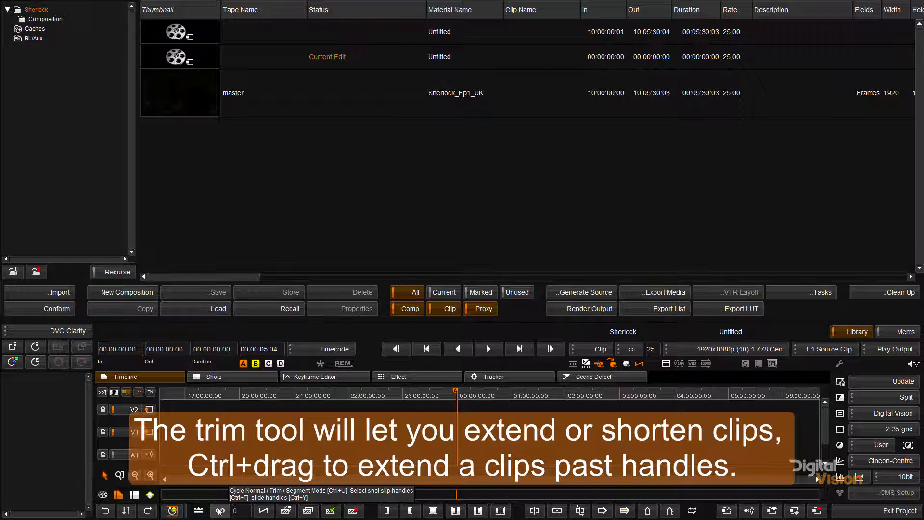
click(196, 510)
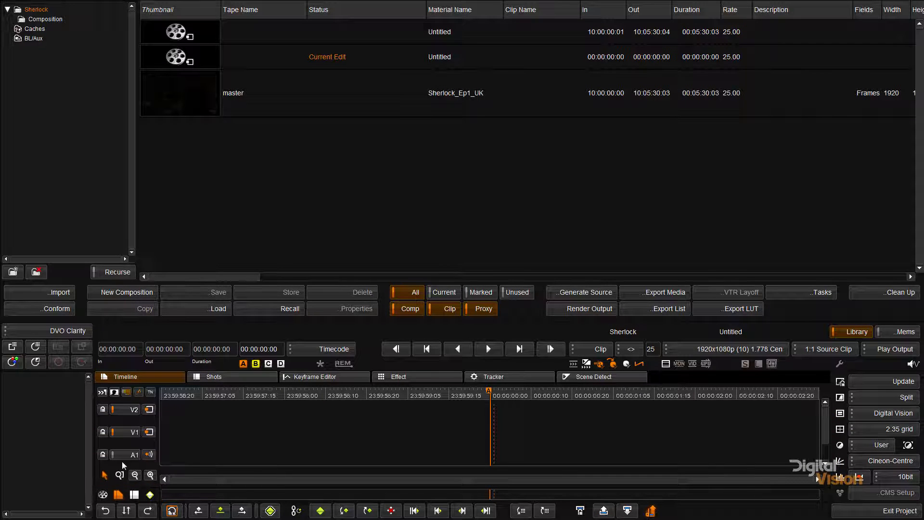
mouse_move(104, 474)
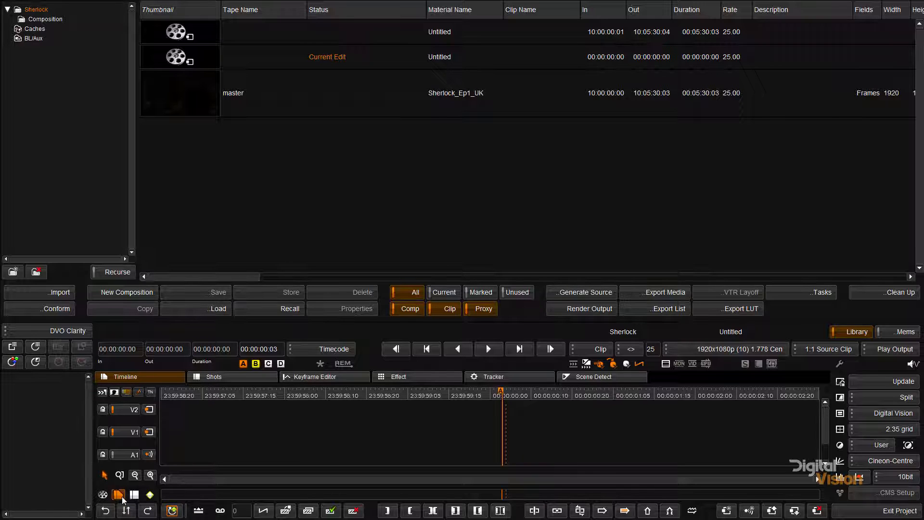
mouse_move(114, 493)
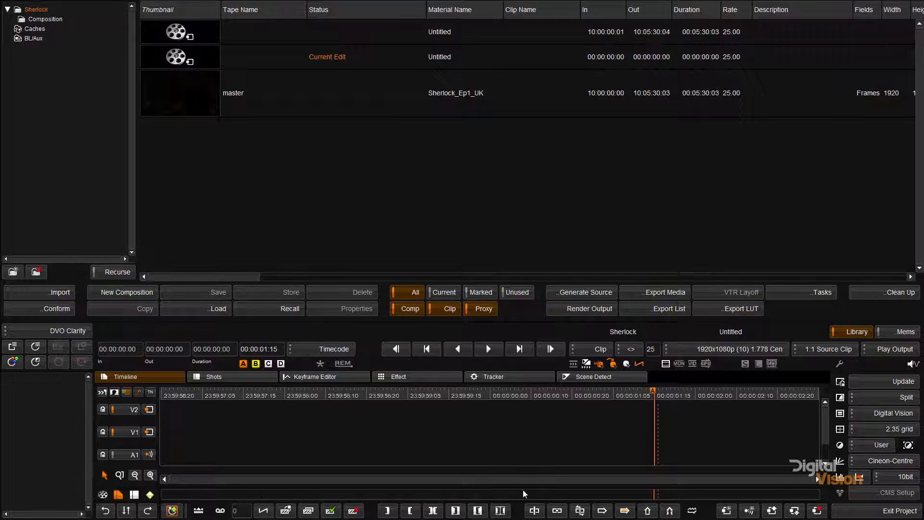
mouse_move(541, 492)
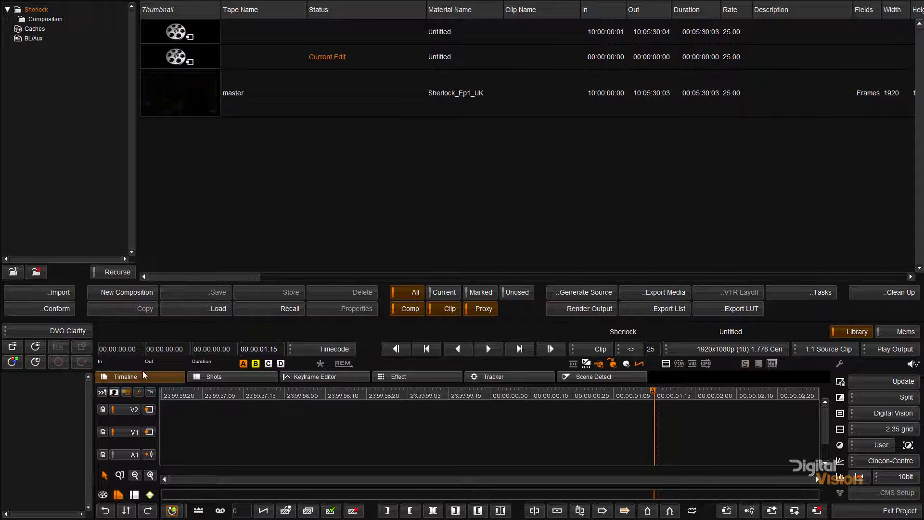
mouse_move(226, 376)
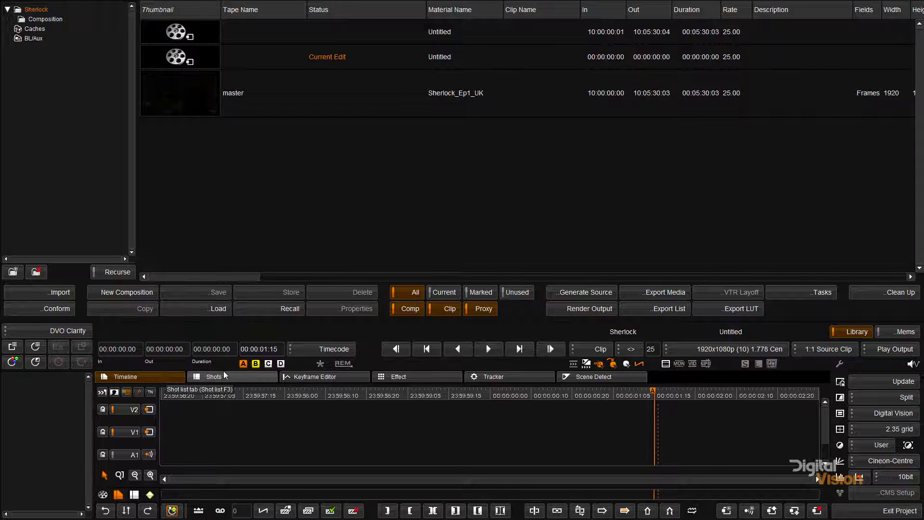
Step: Visit the Shots, Keyframe Editor, Effect and Tracker pages, ending on the empty Effect page
click(213, 377)
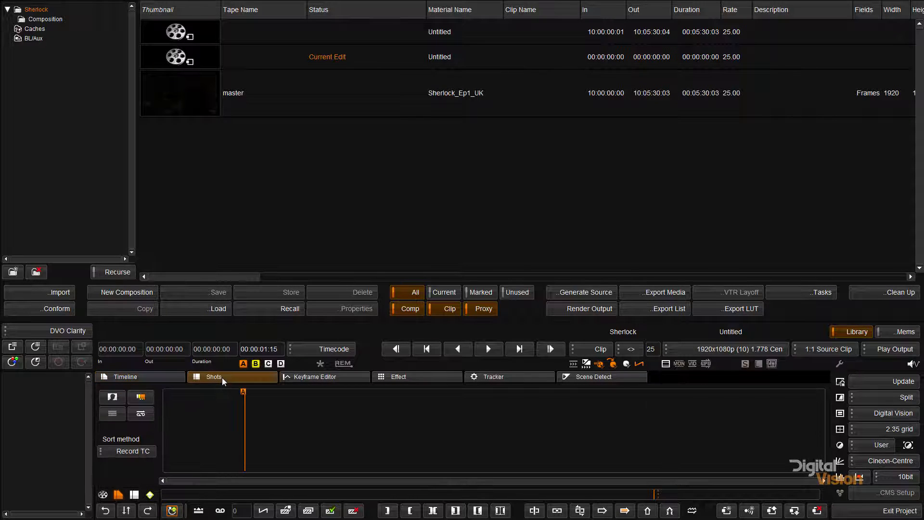
click(324, 376)
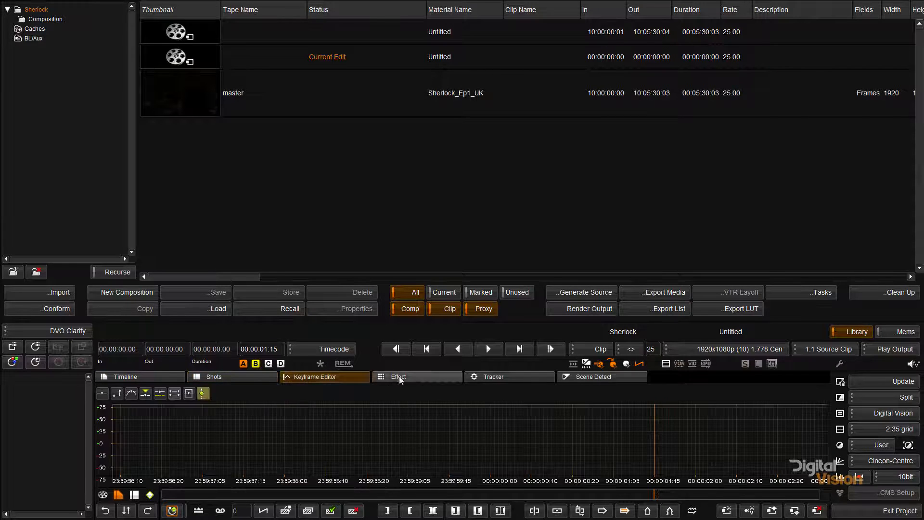
click(398, 376)
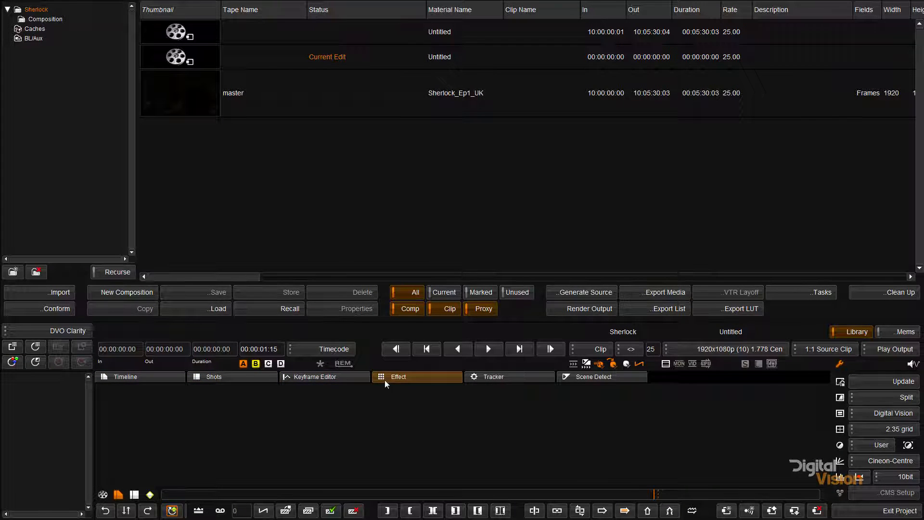
mouse_move(471, 381)
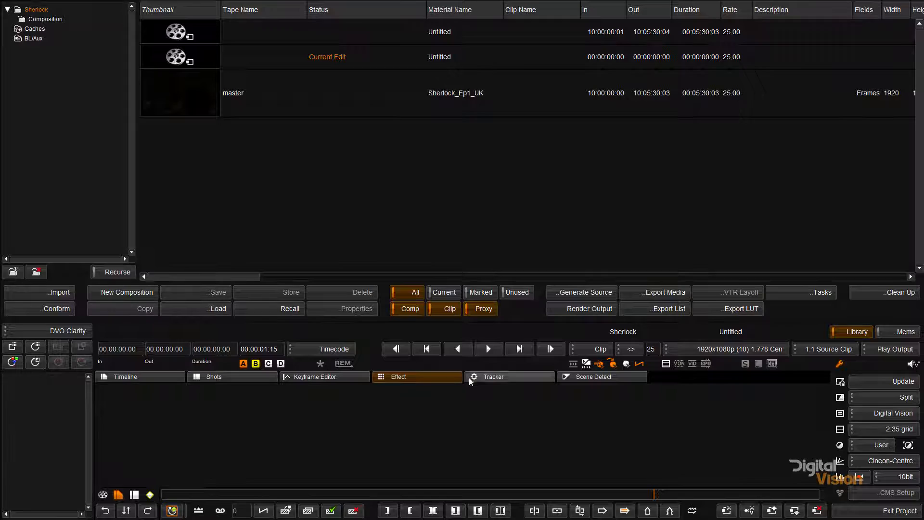
click(494, 377)
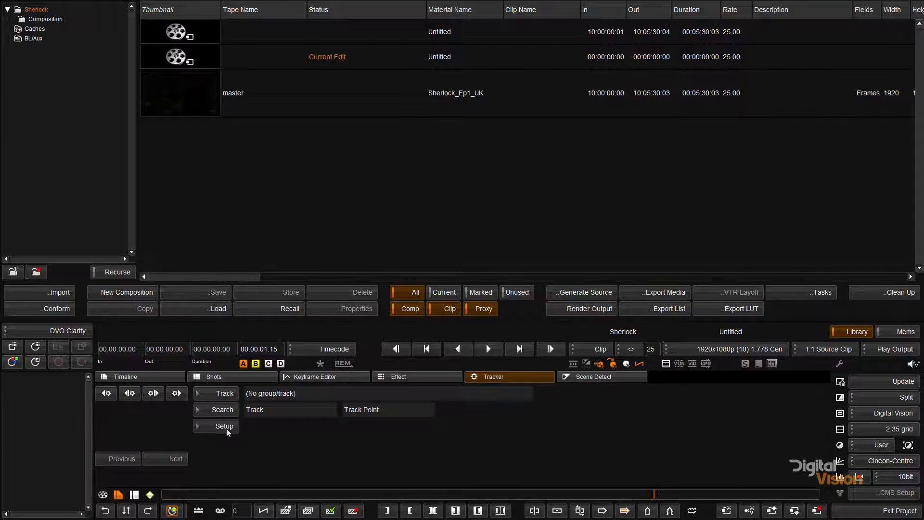
click(593, 376)
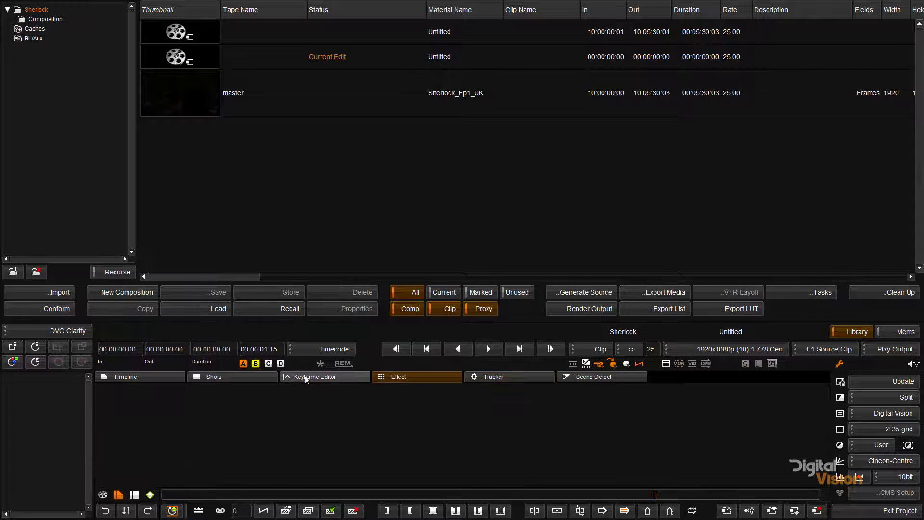
Step: Tour the Keyframe Editor, Shots and Tracker pages, then show the Timeline tracks at full height
click(126, 376)
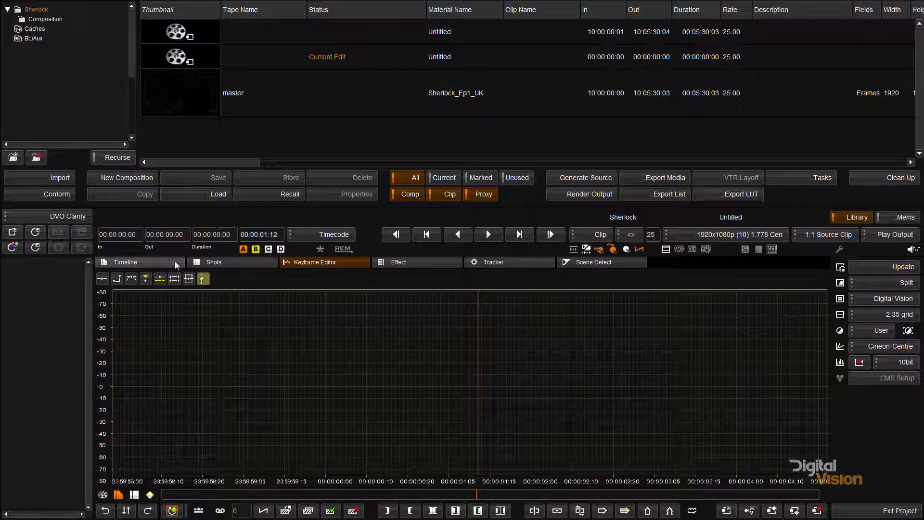
click(214, 262)
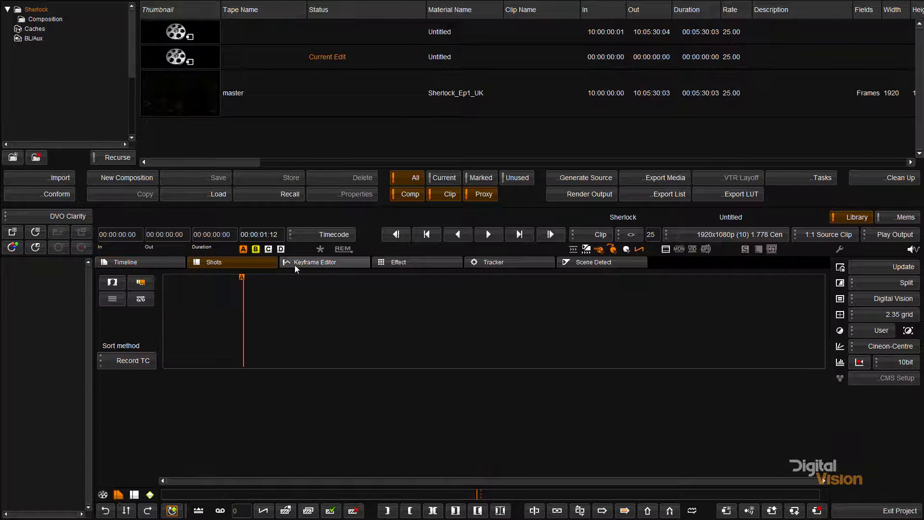
click(494, 261)
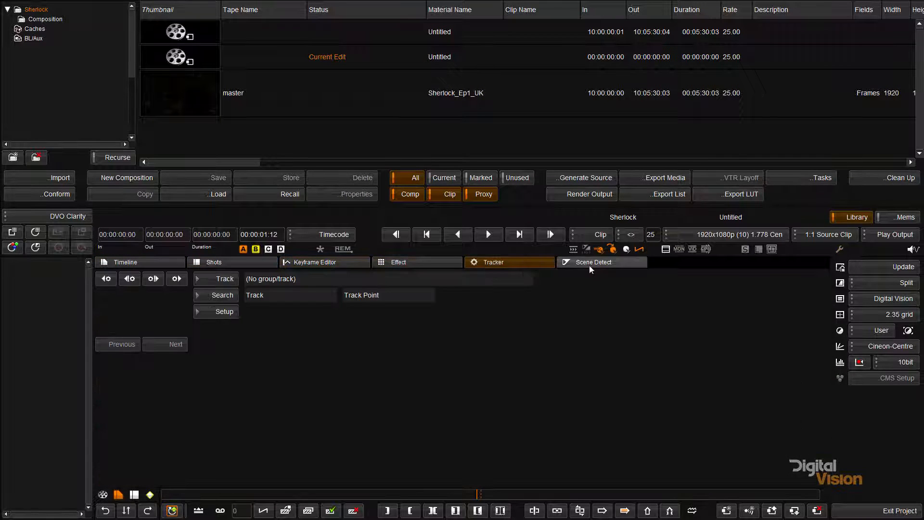
click(125, 262)
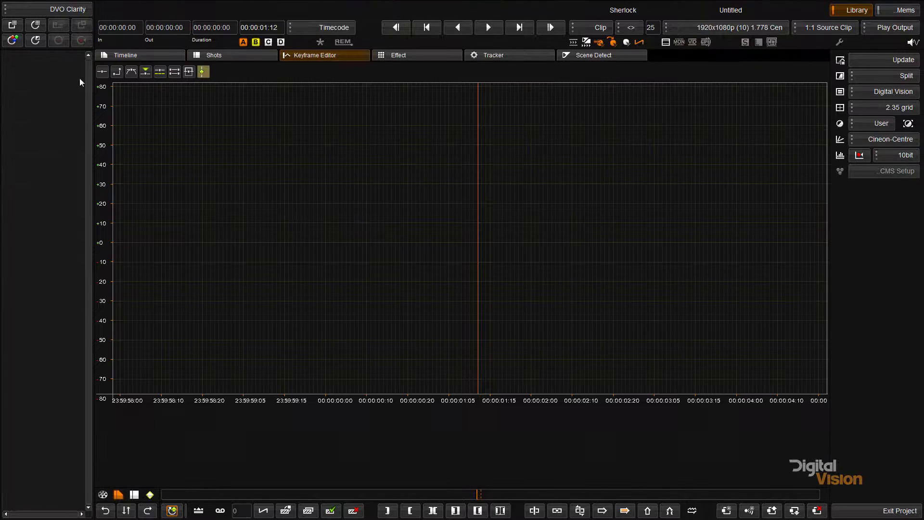
click(126, 55)
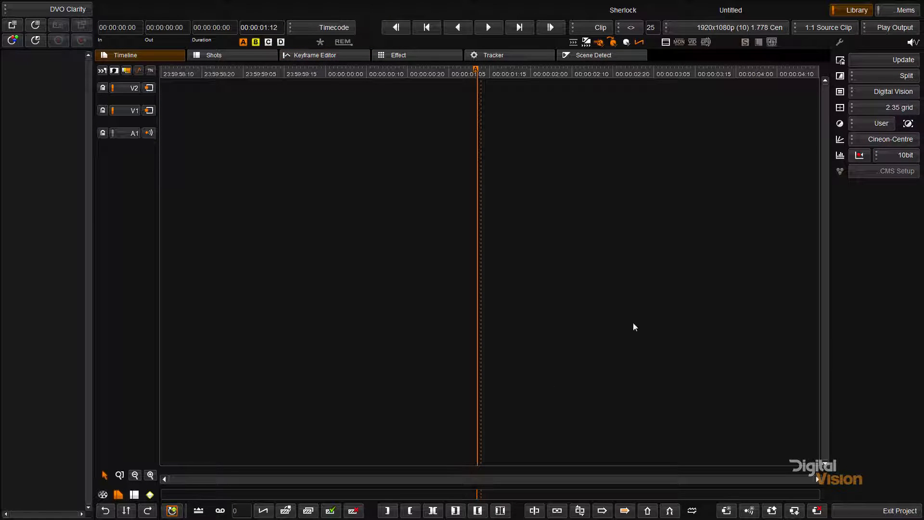
mouse_move(483, 163)
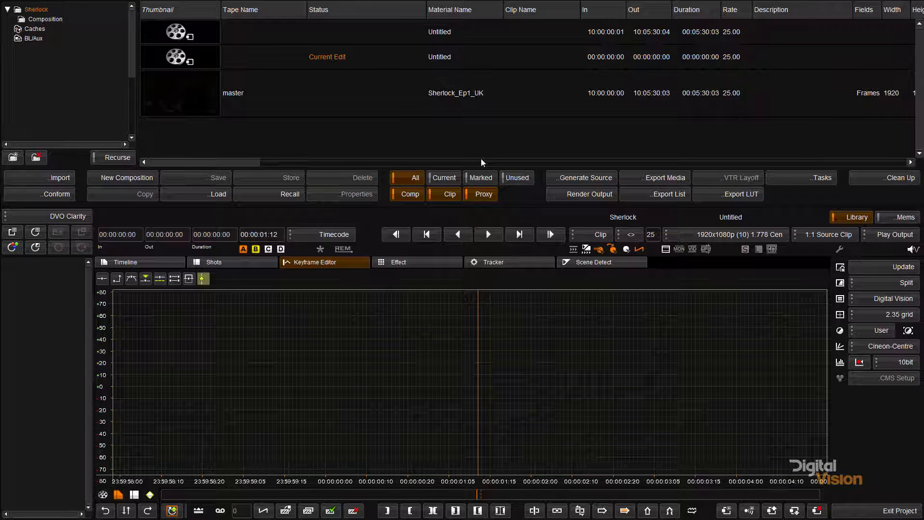
Step: Split the workspace into a timeline panel above and an effects panel below
click(127, 262)
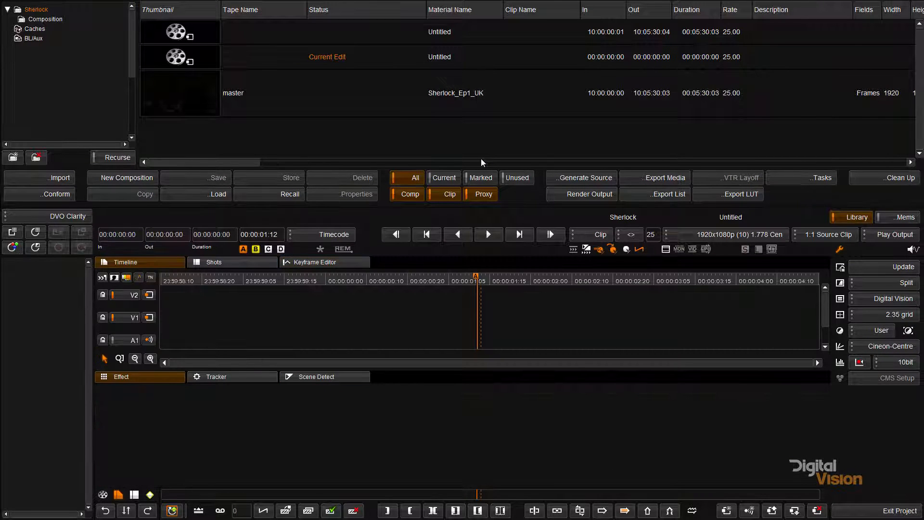
mouse_move(371, 169)
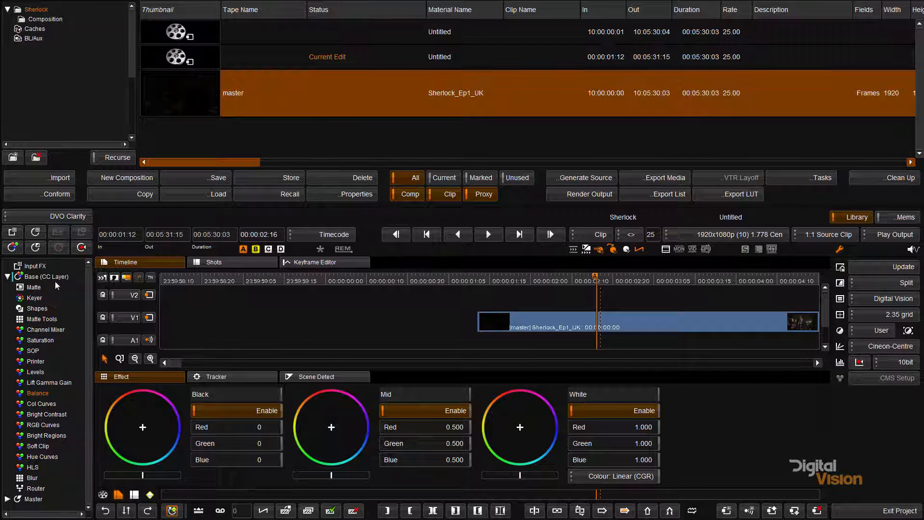
mouse_move(484, 439)
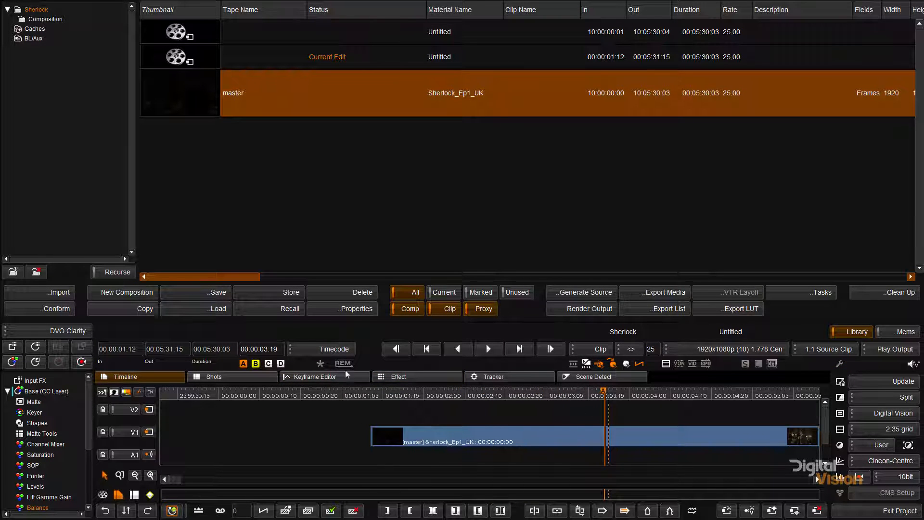
Step: Show the Shapes then Keyer effect controls for the clip, then return to the Timeline page
click(398, 377)
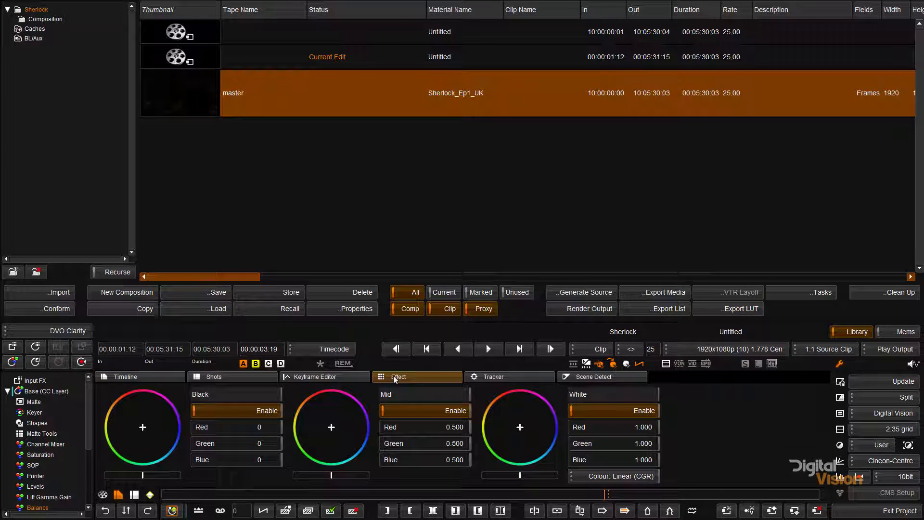
click(127, 376)
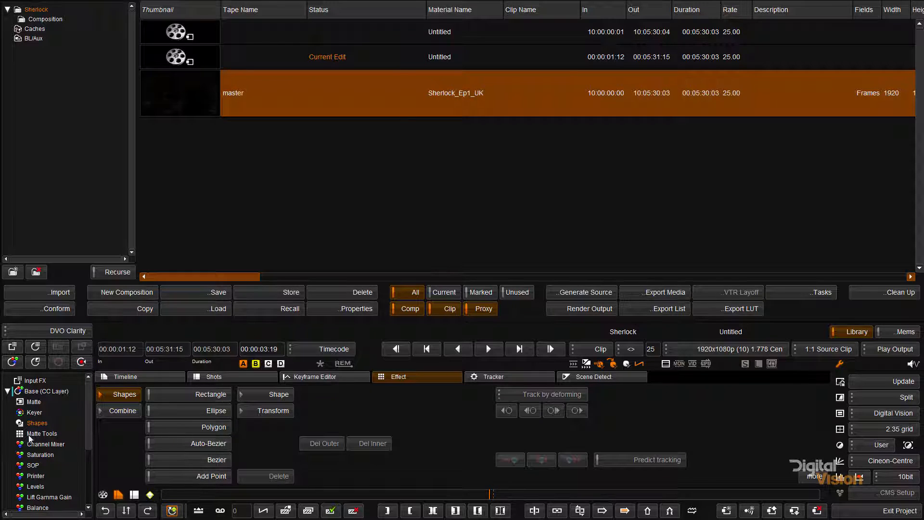
click(35, 412)
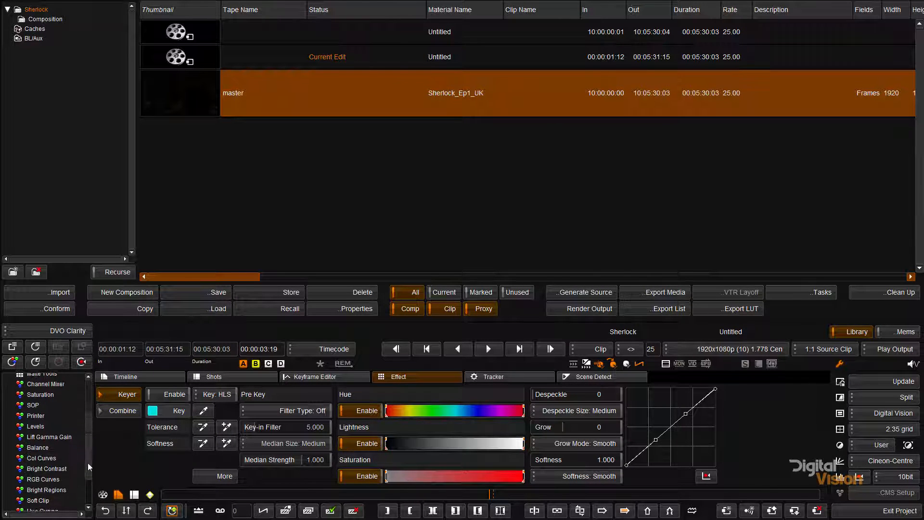
scroll(down, 3)
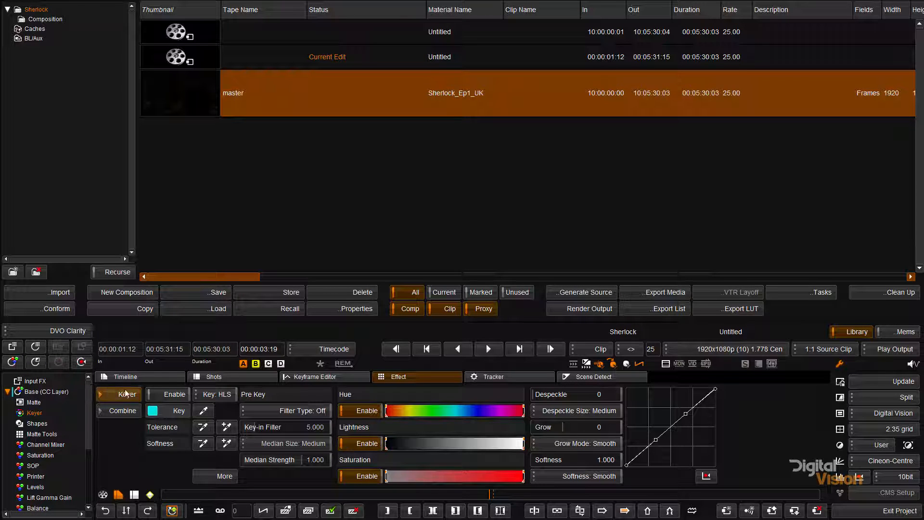
click(127, 376)
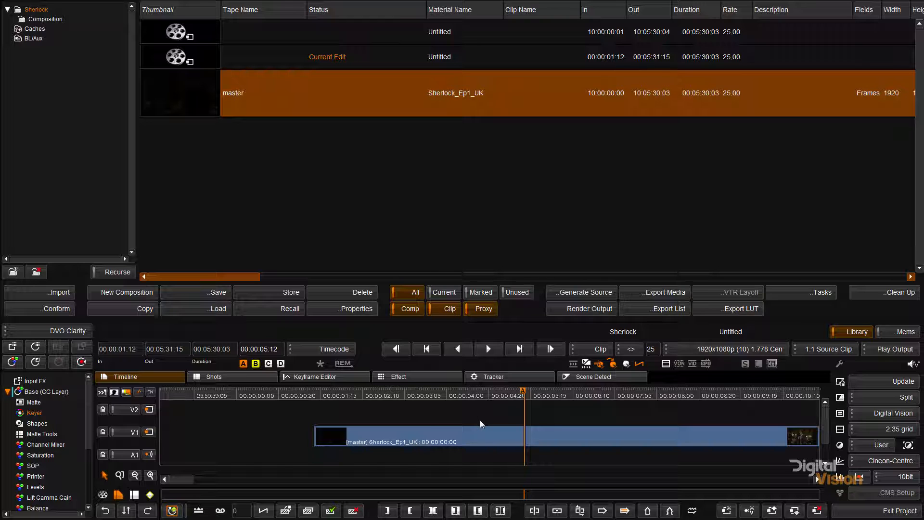
mouse_move(46, 325)
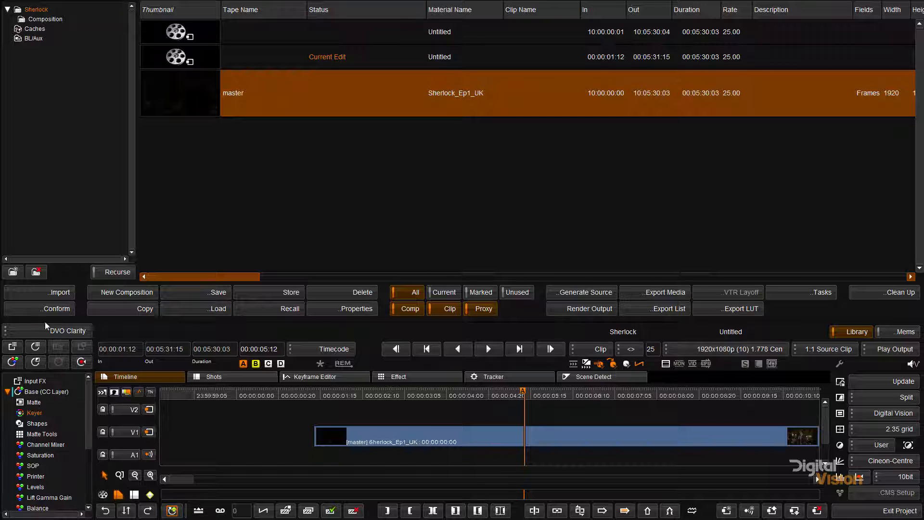
mouse_move(378, 326)
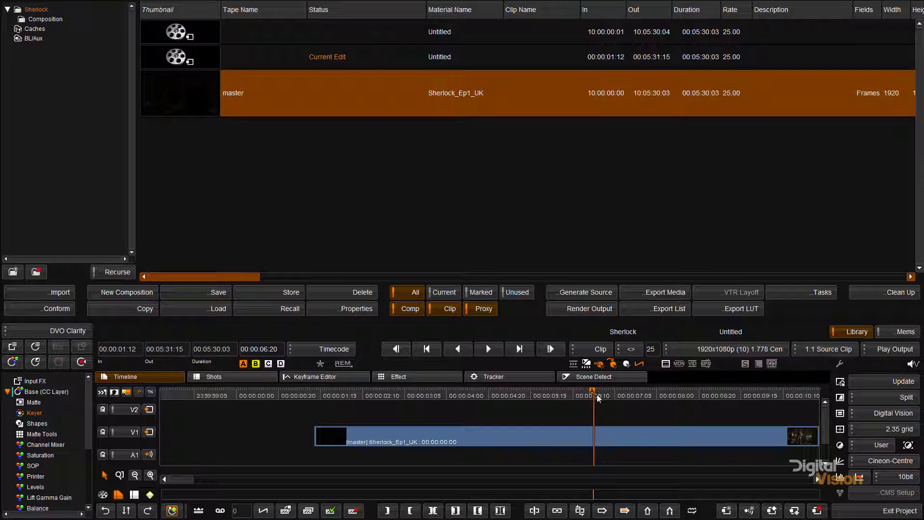
mouse_move(599, 403)
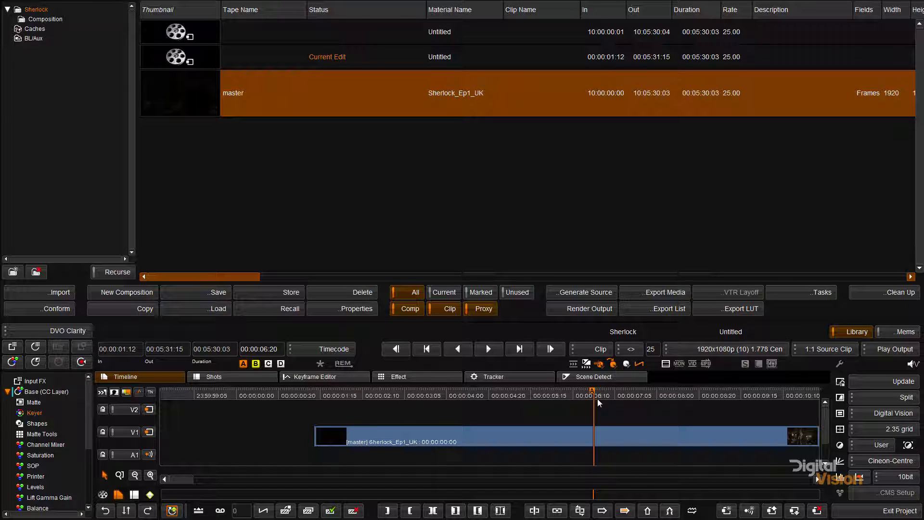